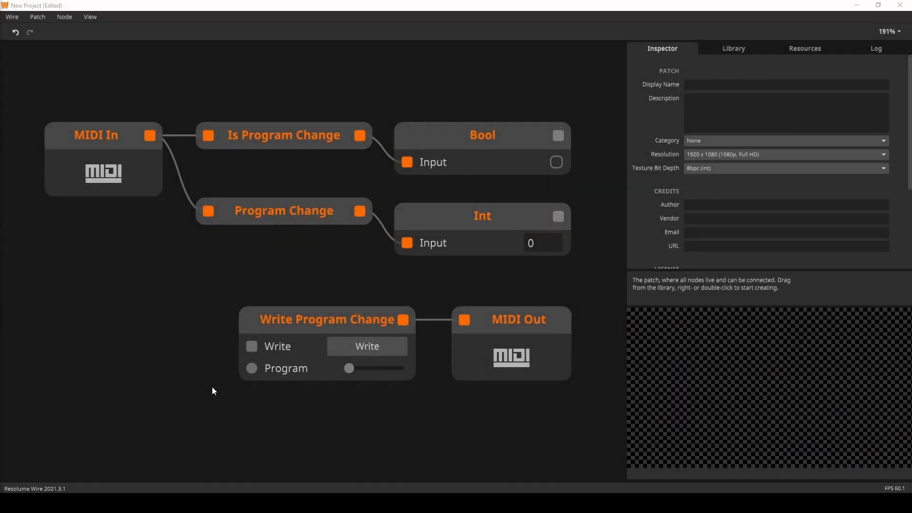
mouse_move(281, 150)
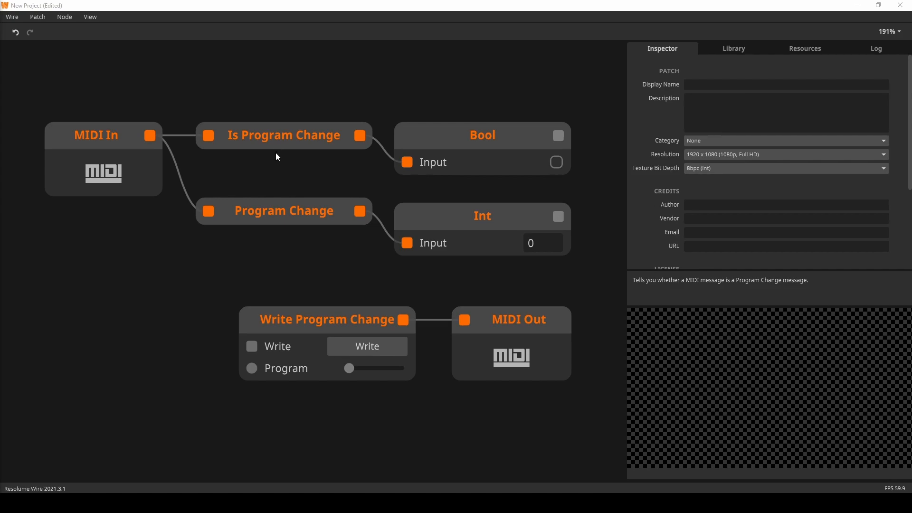
mouse_move(241, 149)
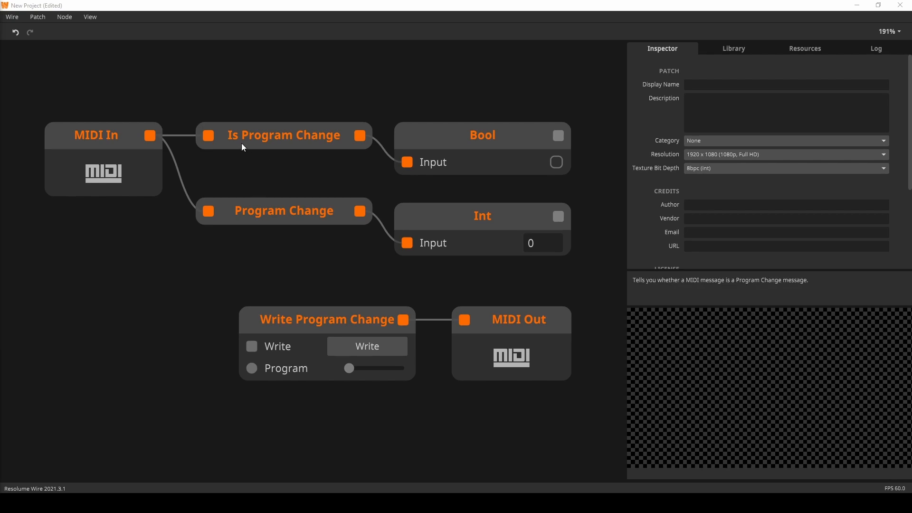
mouse_move(244, 143)
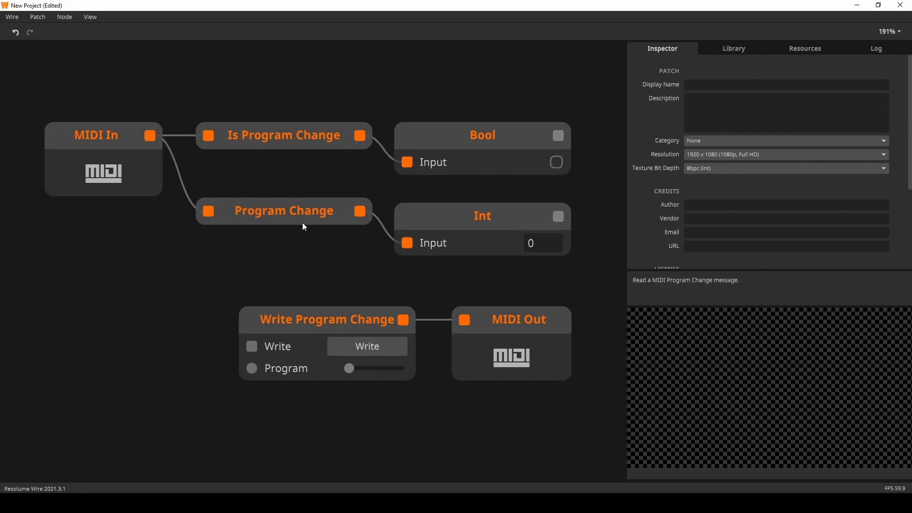
mouse_move(335, 225)
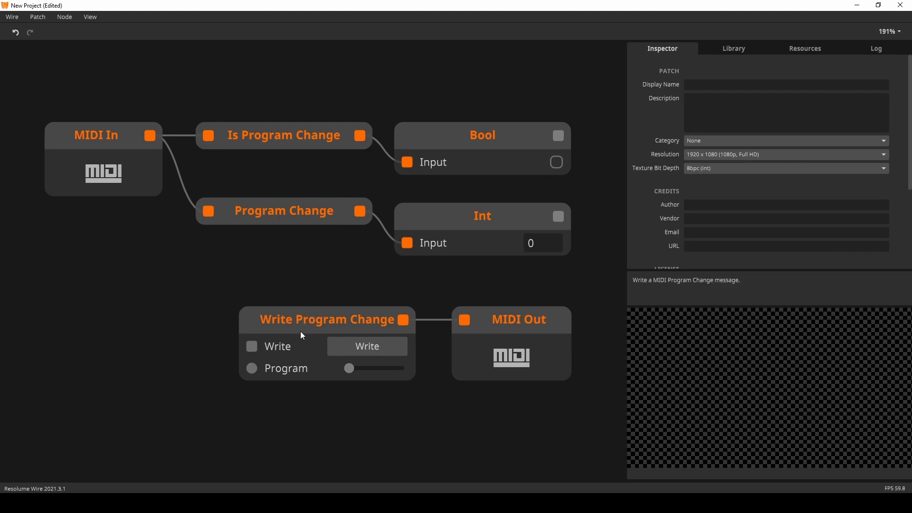
mouse_move(356, 332)
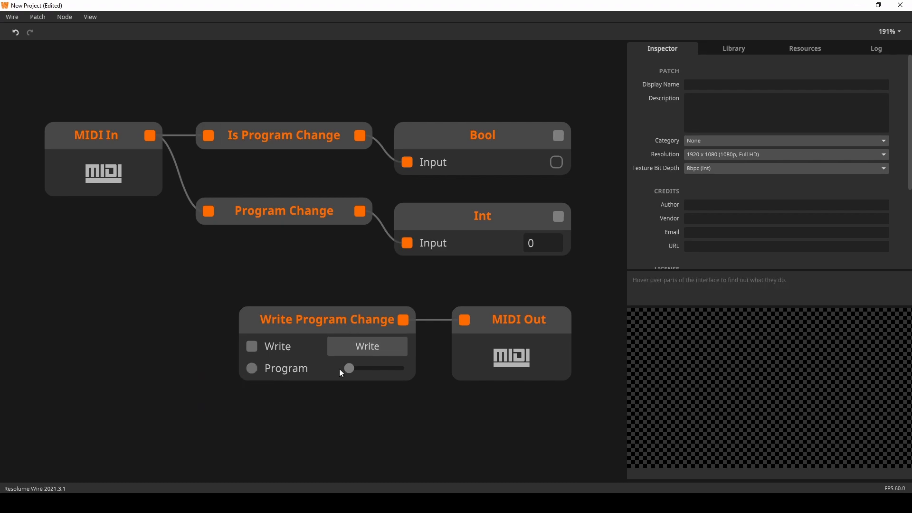
- Crop the test image from the left and about a quarter off the top with the Crop sliders
drag(348, 367, 372, 367)
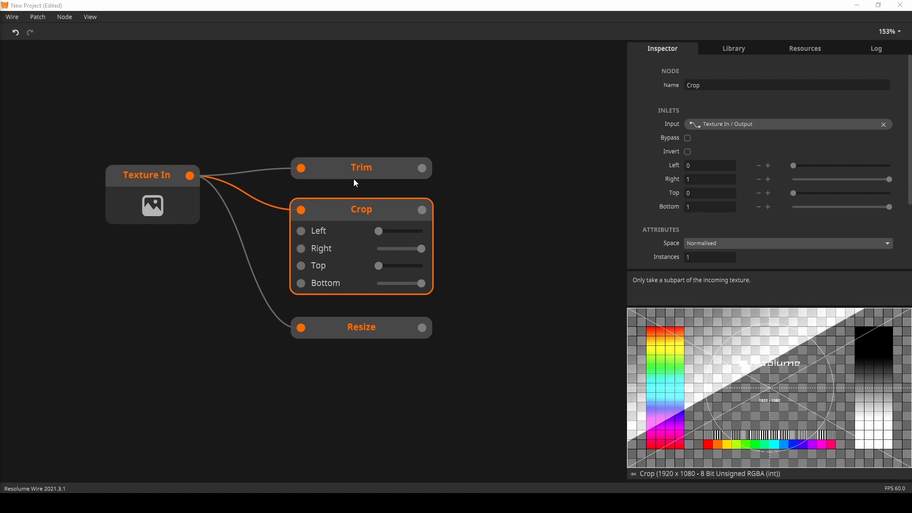
click(361, 168)
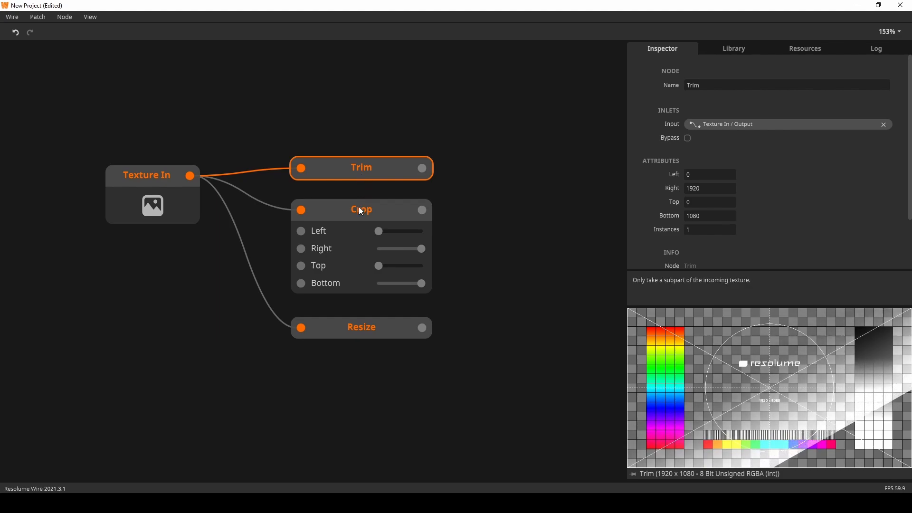
click(361, 209)
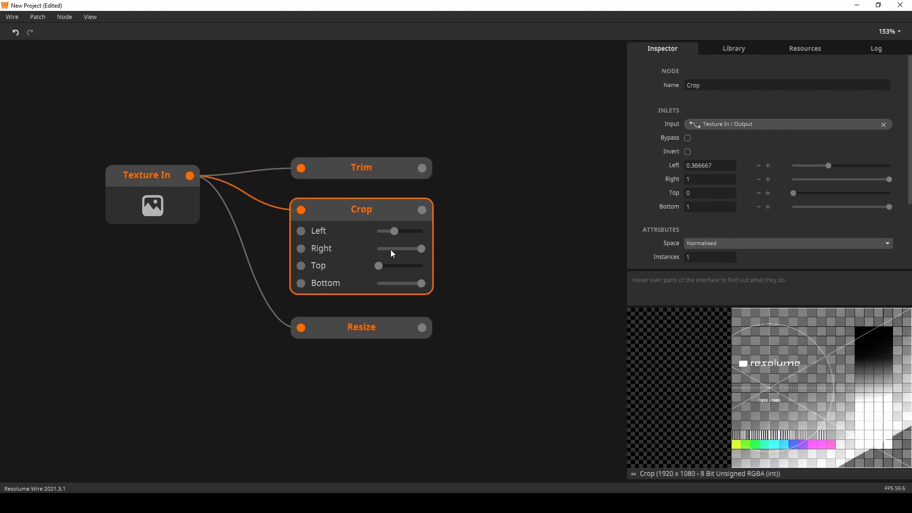
drag(378, 266, 387, 266)
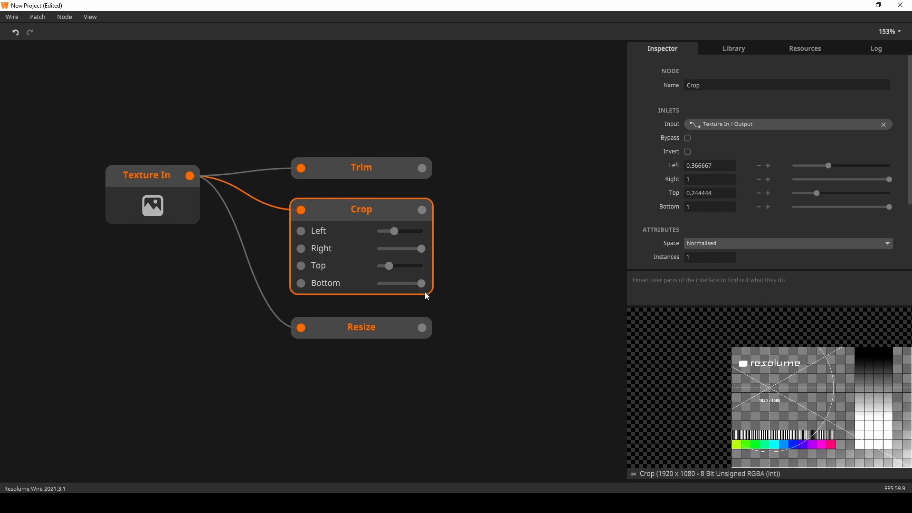
- Set Trim to Left 200 and Top 400 for a 1720 x 680 output
click(361, 168)
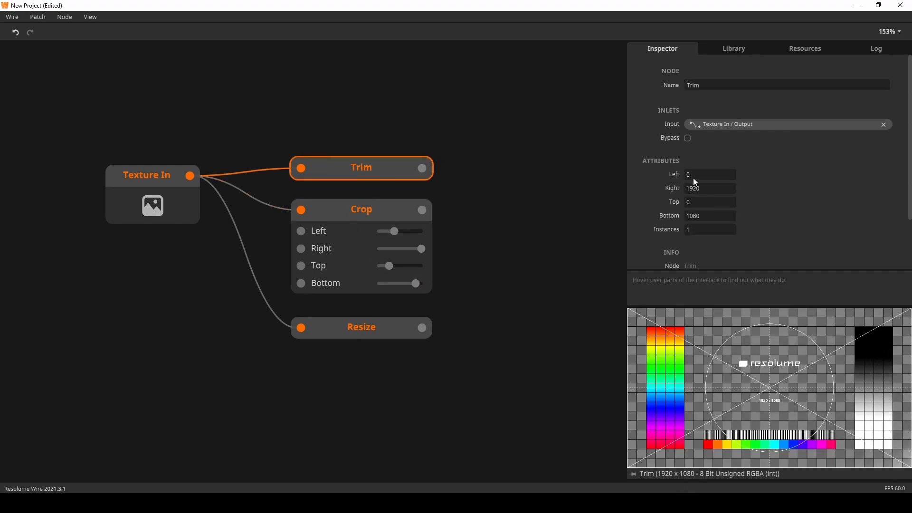
text(200)
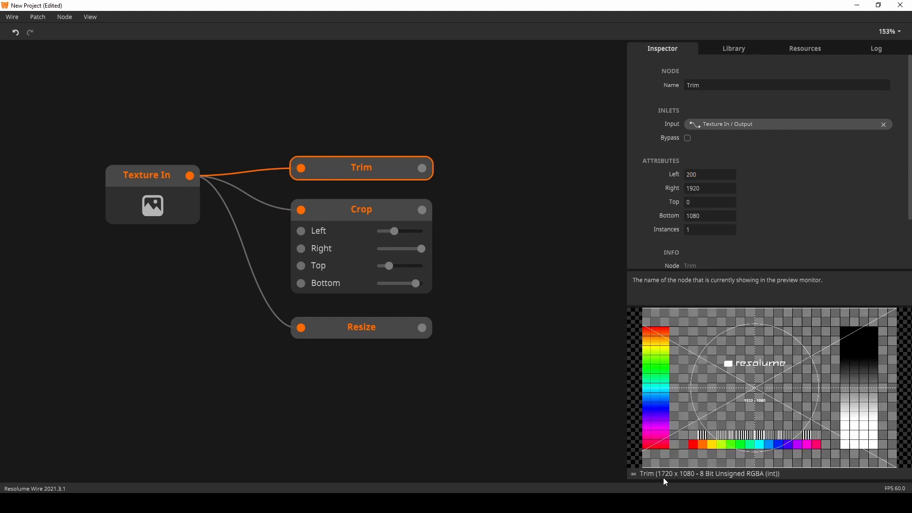
mouse_move(345, 205)
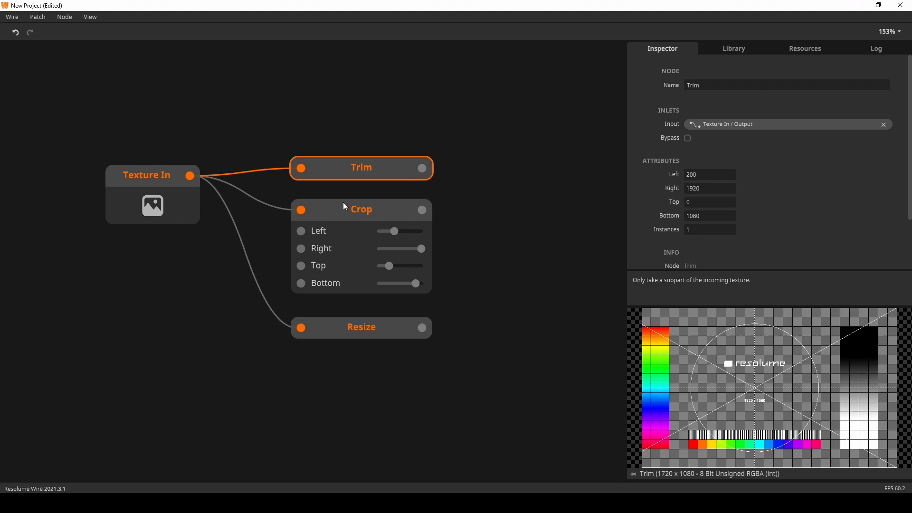
mouse_move(718, 222)
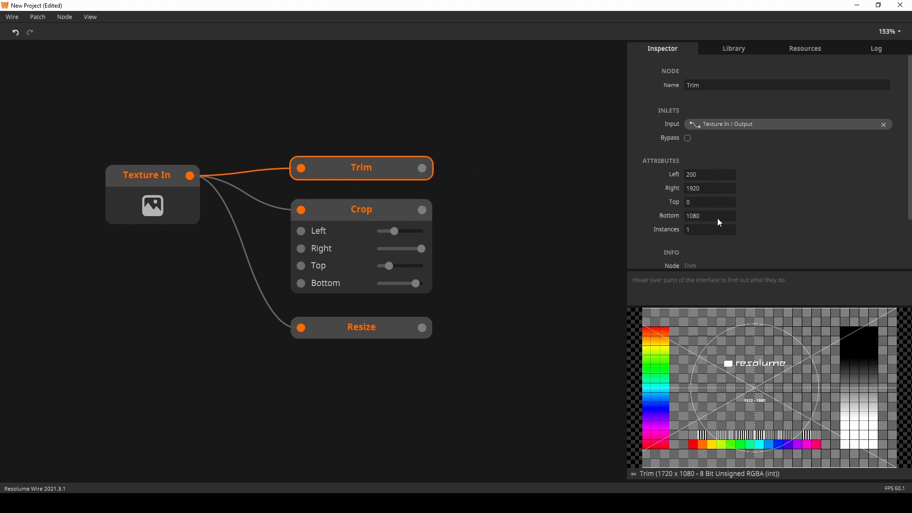
click(698, 202)
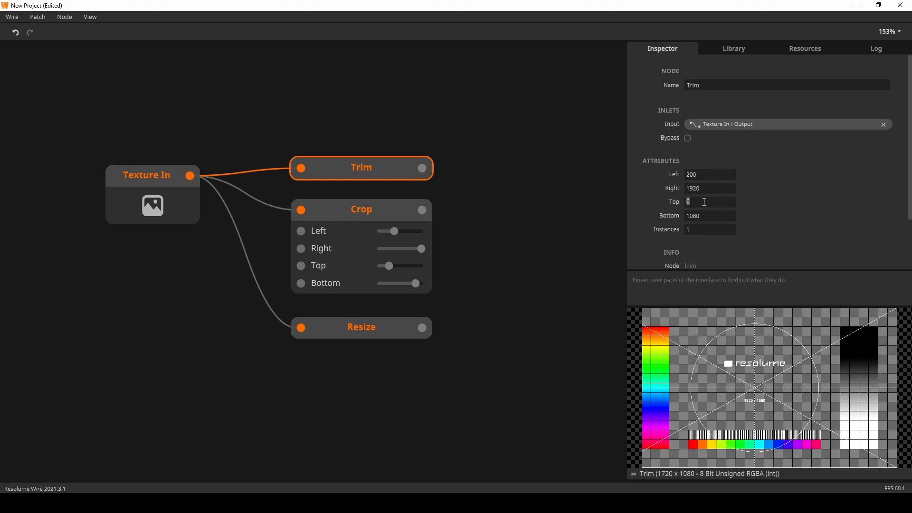
text(400)
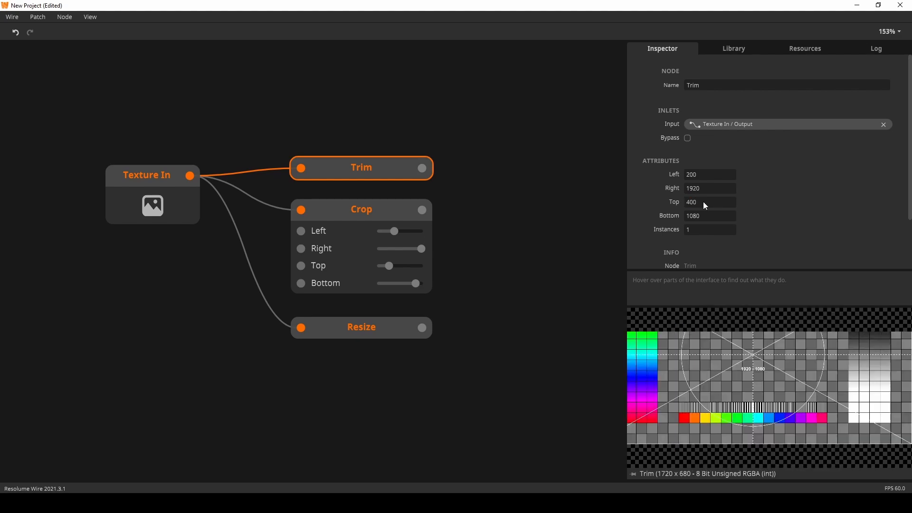
mouse_move(341, 335)
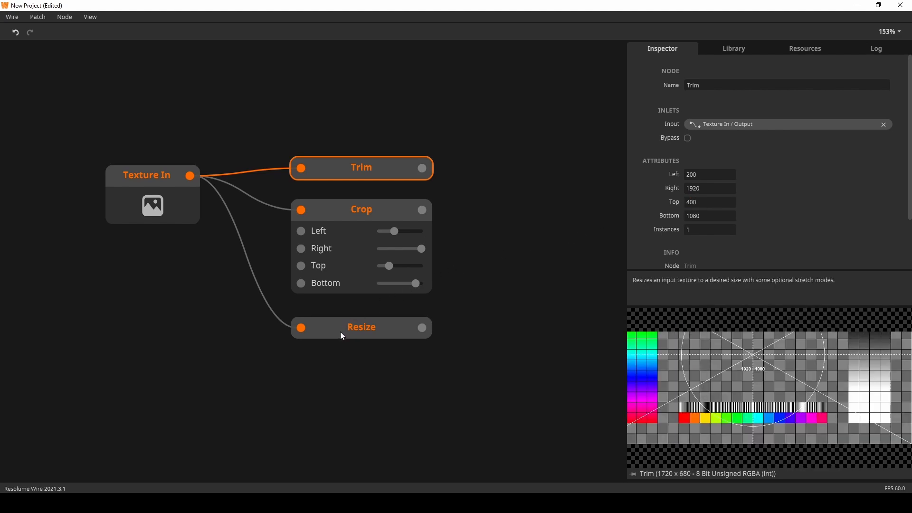
- Show the Resize node's resolution preset list at its 1920 x 1080 output
click(361, 327)
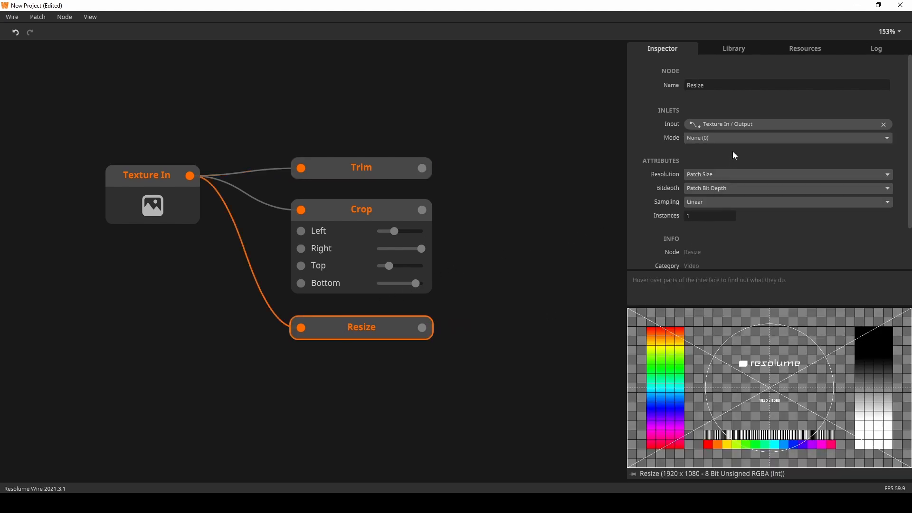
click(785, 174)
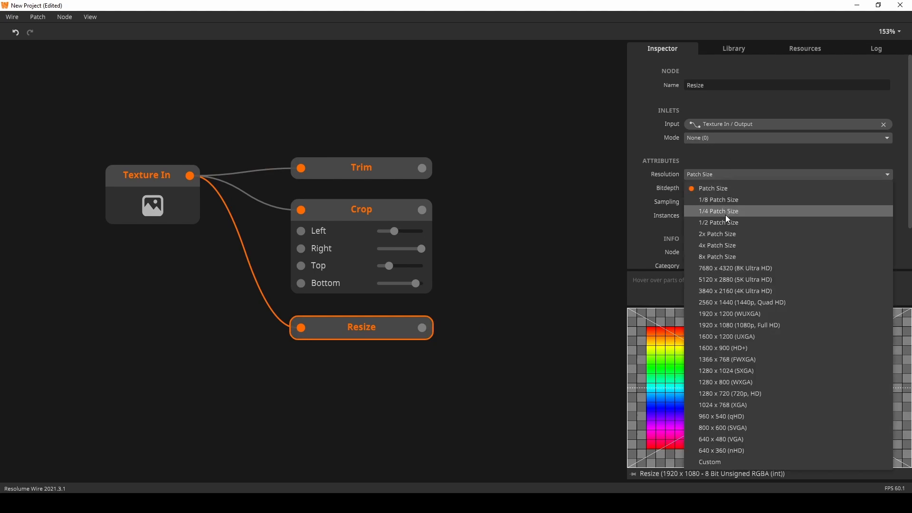
mouse_move(733, 199)
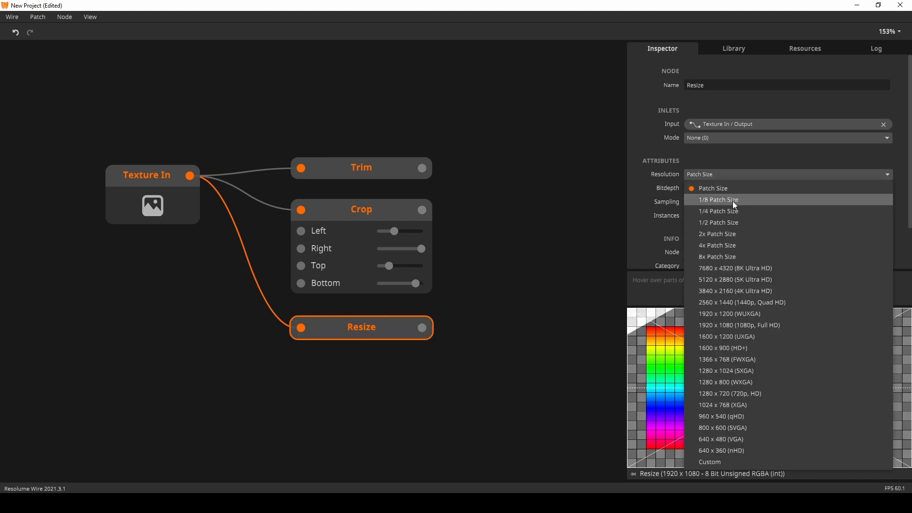
mouse_move(729, 234)
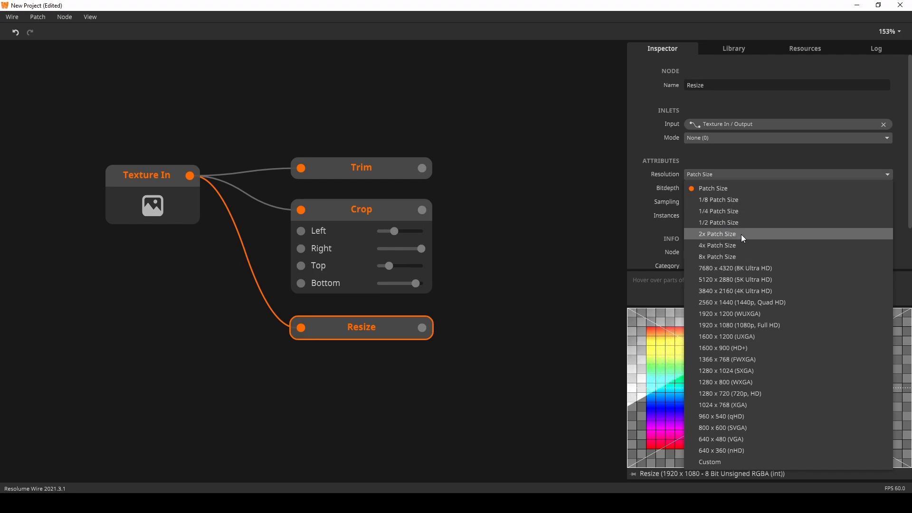
mouse_move(740, 256)
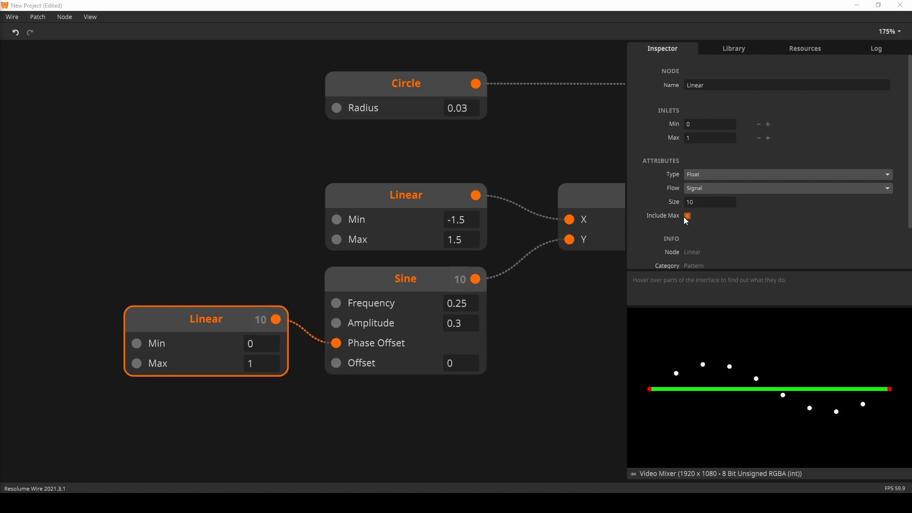
- Toggle Include Max on the Linear node's range
click(687, 216)
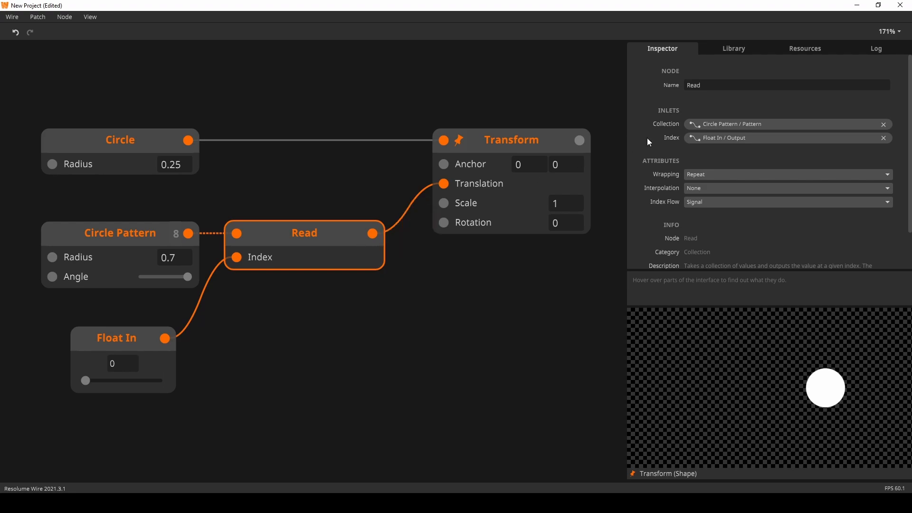
mouse_move(460, 287)
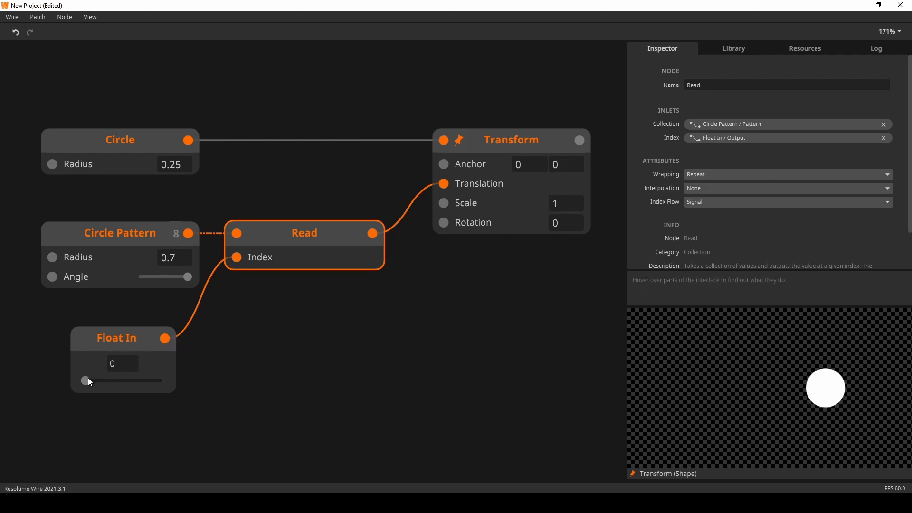
- Sweep the Float In index through fractional values to step the circle around the pattern
drag(82, 381, 102, 380)
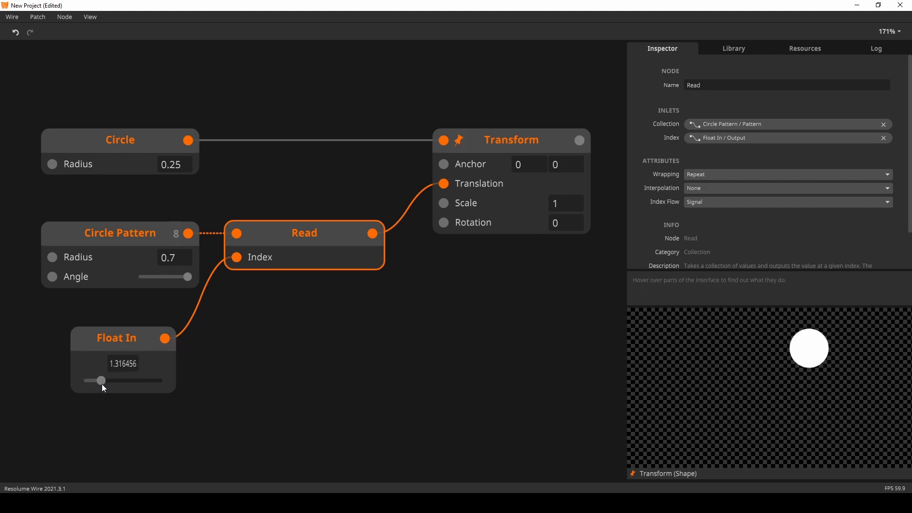
drag(101, 380, 86, 379)
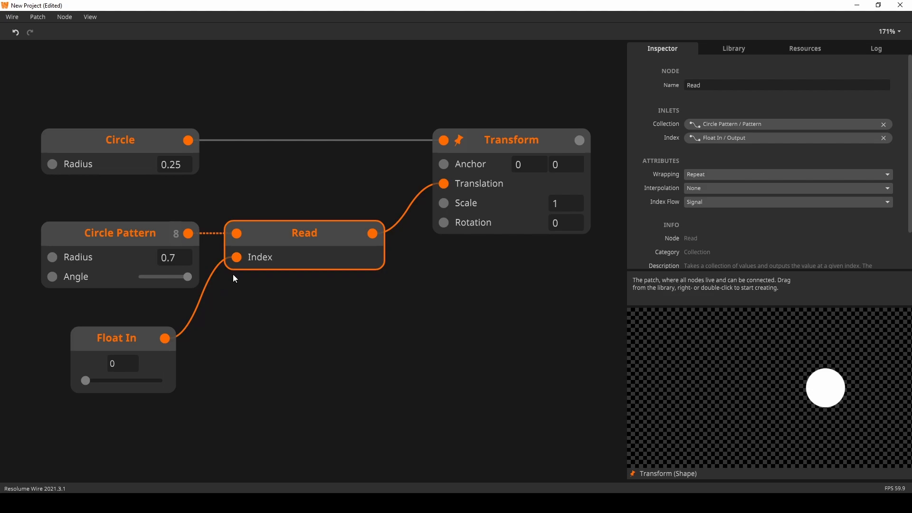
mouse_move(488, 152)
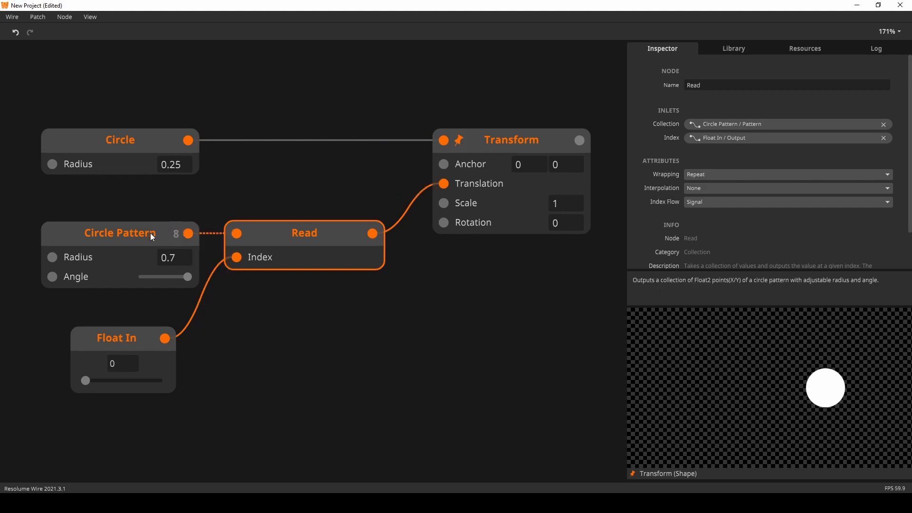
mouse_move(188, 233)
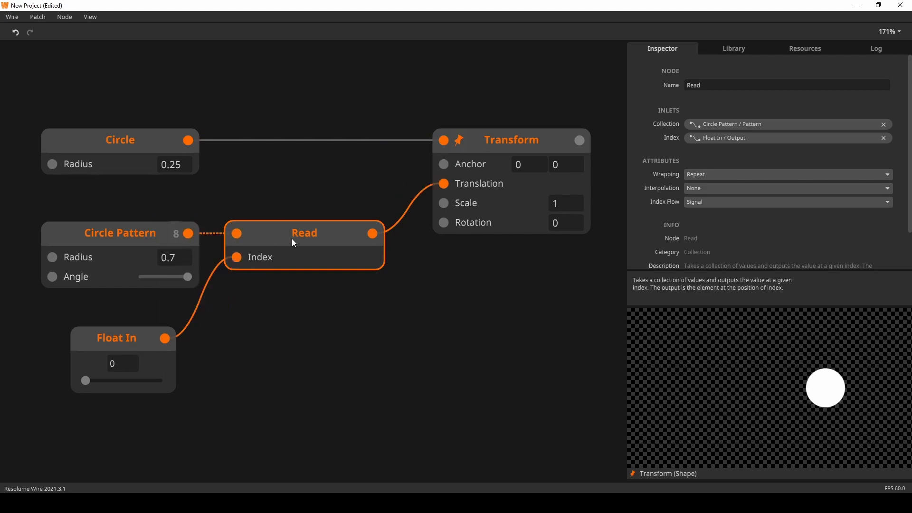
drag(84, 380, 89, 380)
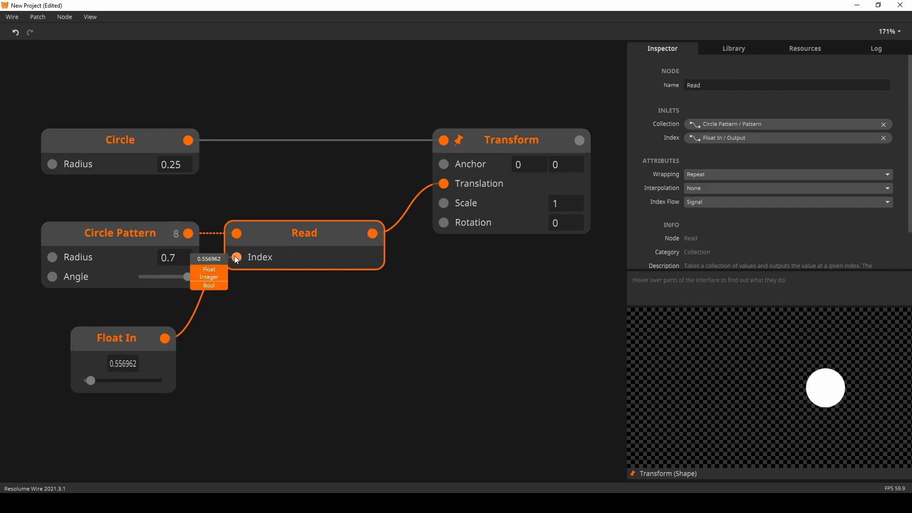
drag(90, 380, 118, 380)
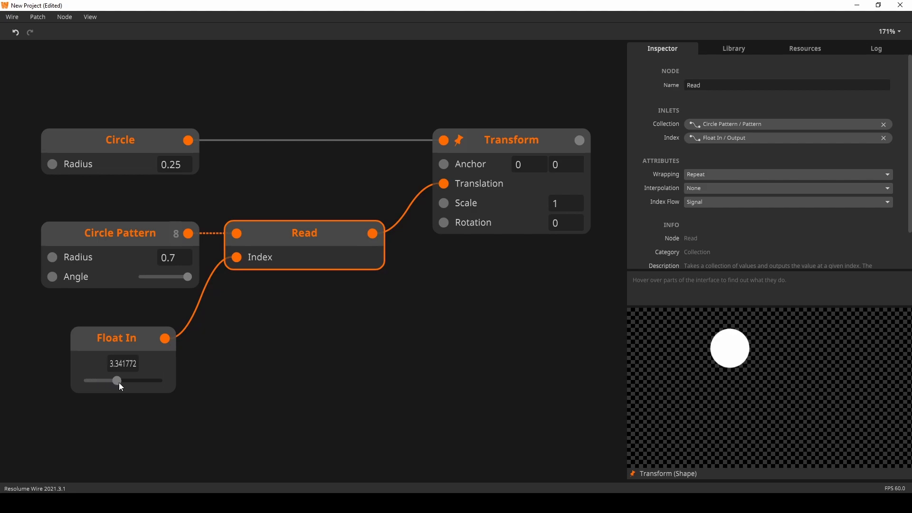
drag(119, 380, 116, 379)
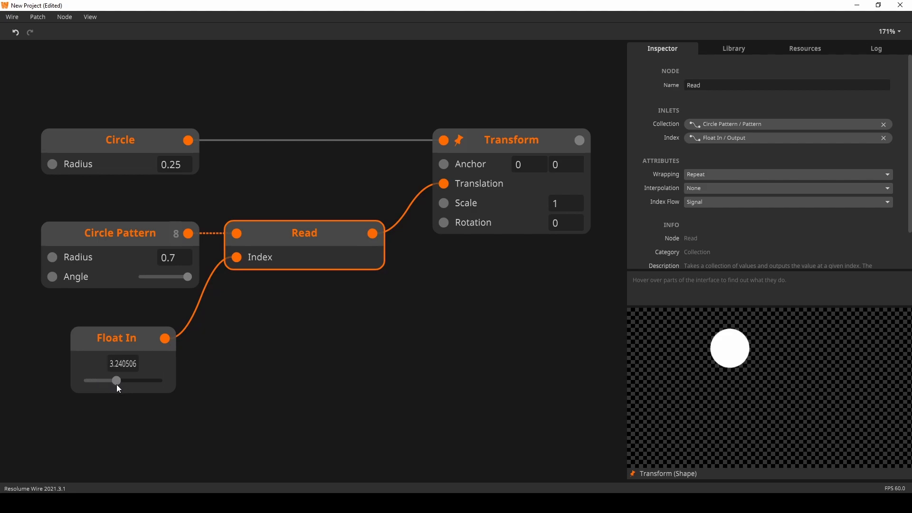
drag(115, 380, 155, 380)
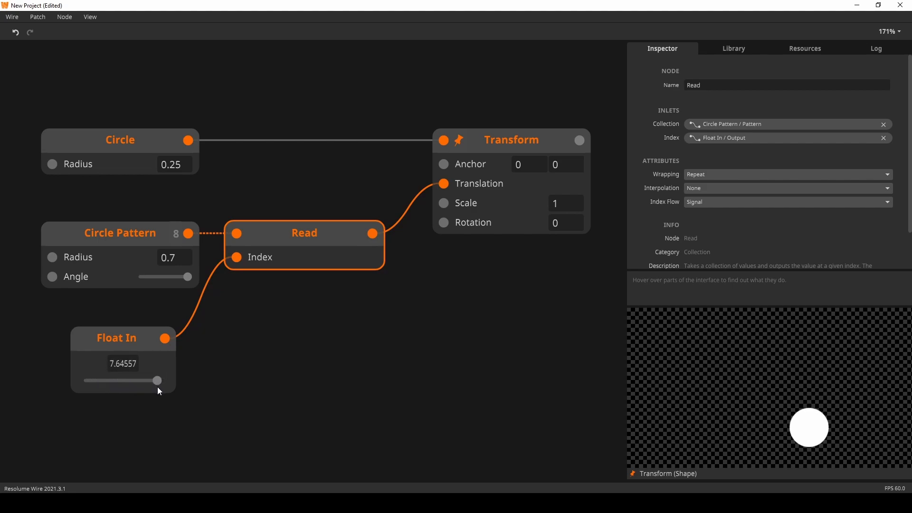
- Set the Read node to Linear interpolation and sweep the index up to 24 so the circle glides
click(786, 201)
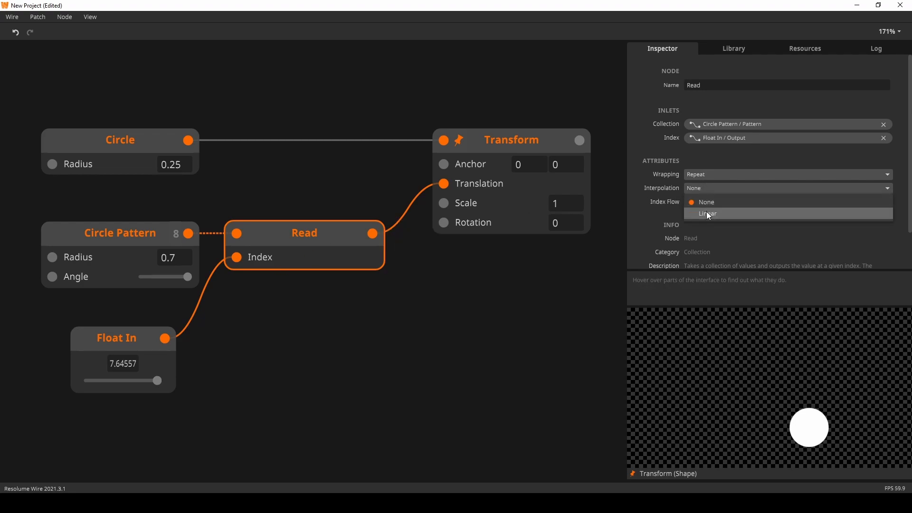
click(707, 214)
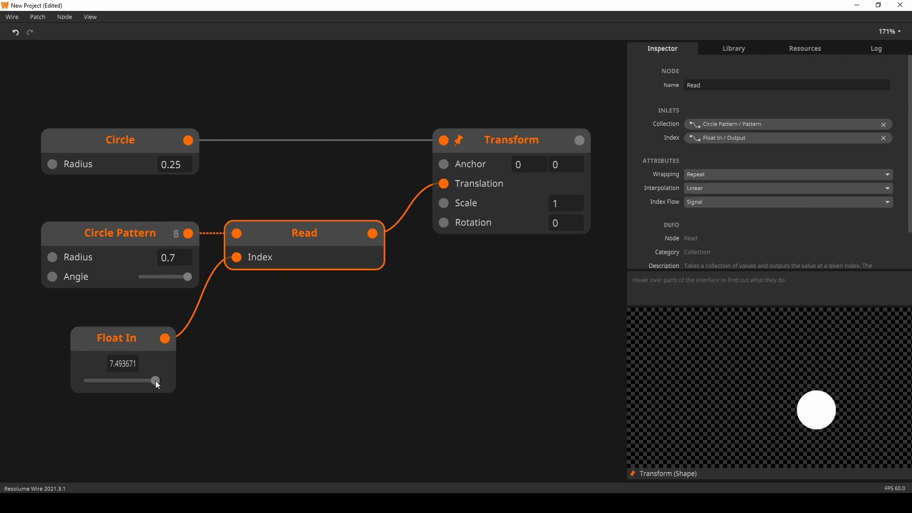
drag(155, 381, 103, 382)
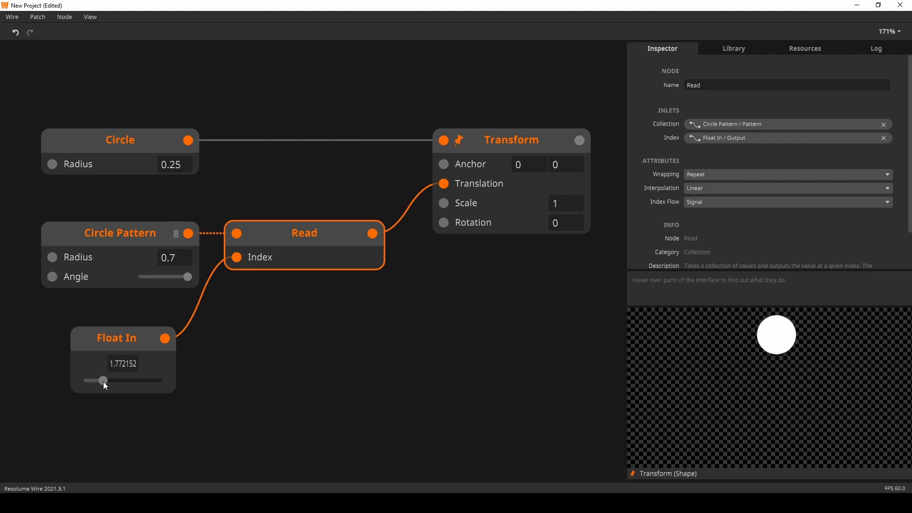
drag(104, 380, 145, 381)
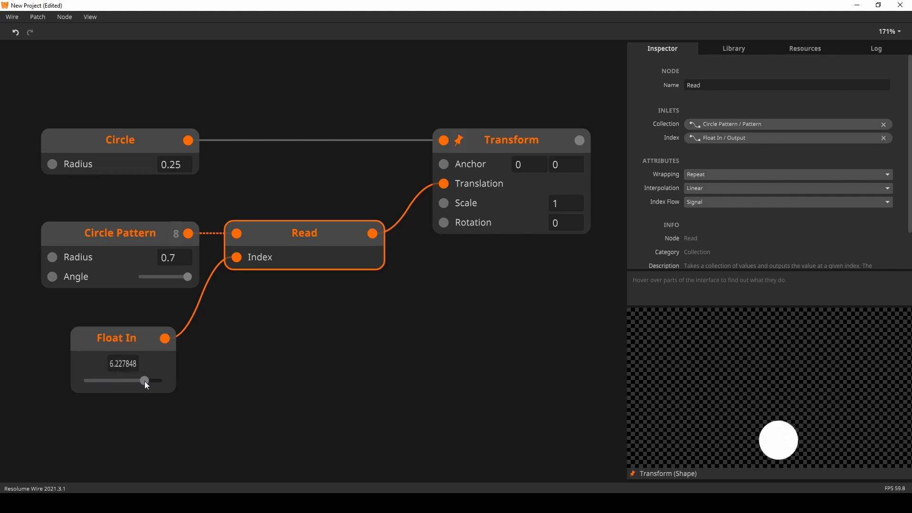
drag(145, 380, 136, 380)
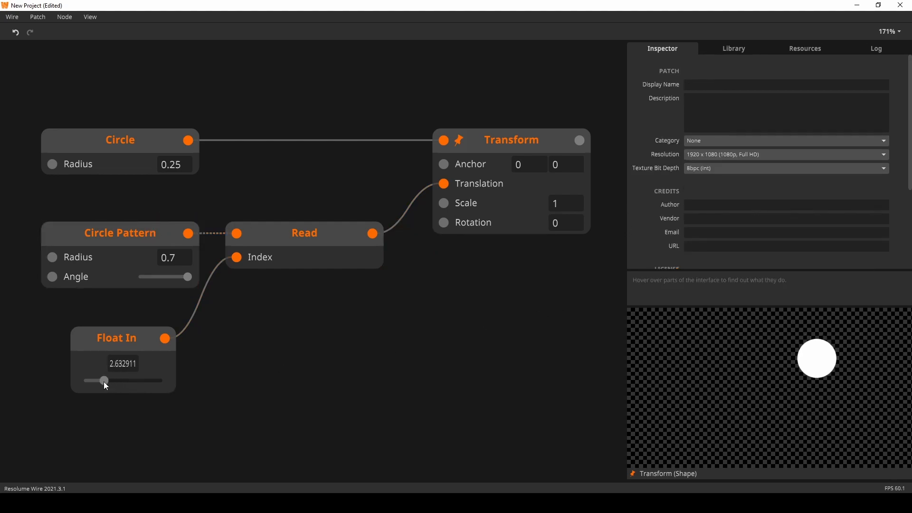
drag(103, 380, 121, 380)
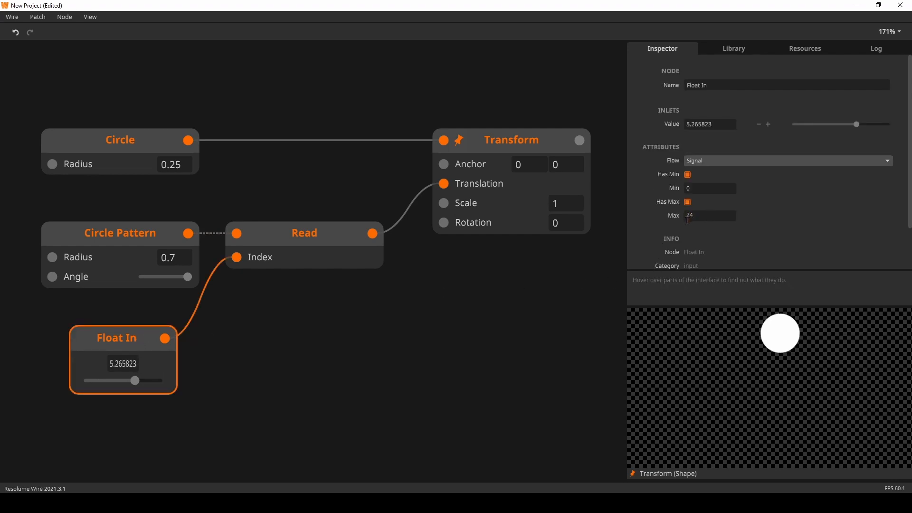
drag(136, 380, 151, 380)
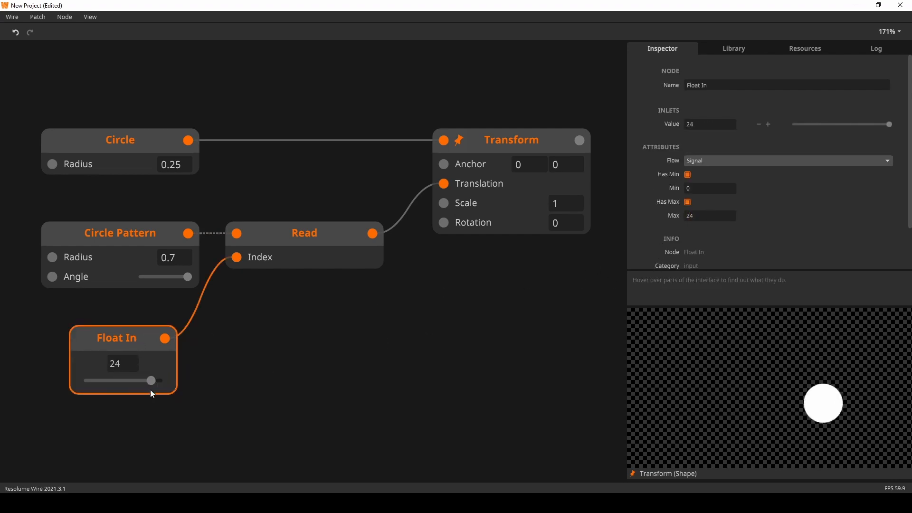
drag(152, 380, 121, 379)
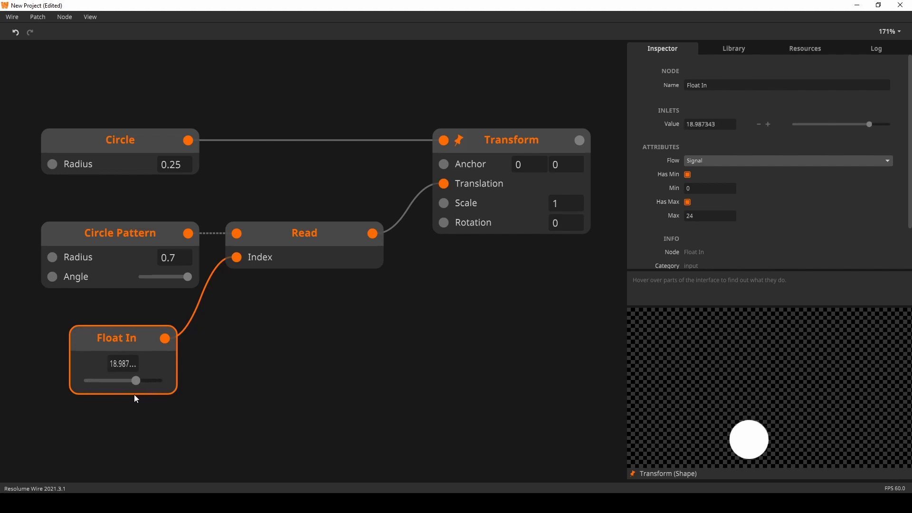
drag(121, 379, 111, 380)
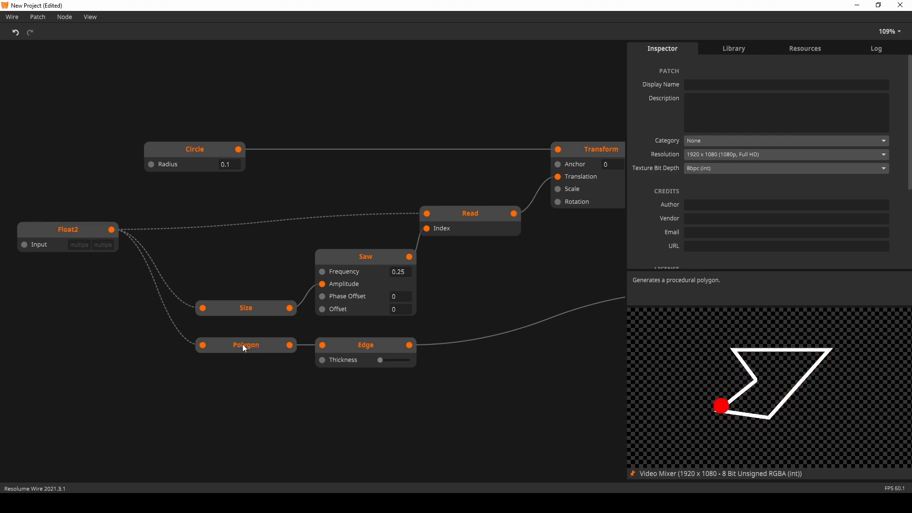
- Inspect the Transform, Saw and Read nodes driving the red dot along the polygon
click(194, 149)
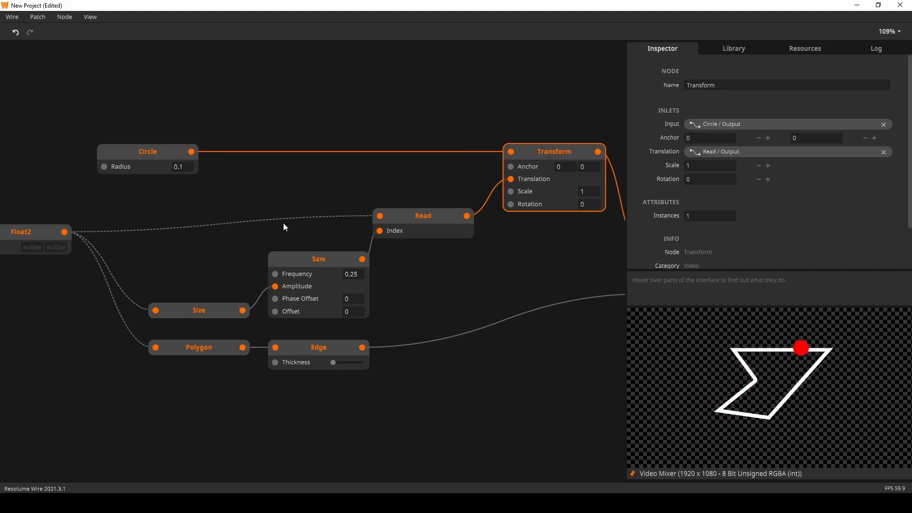
click(318, 258)
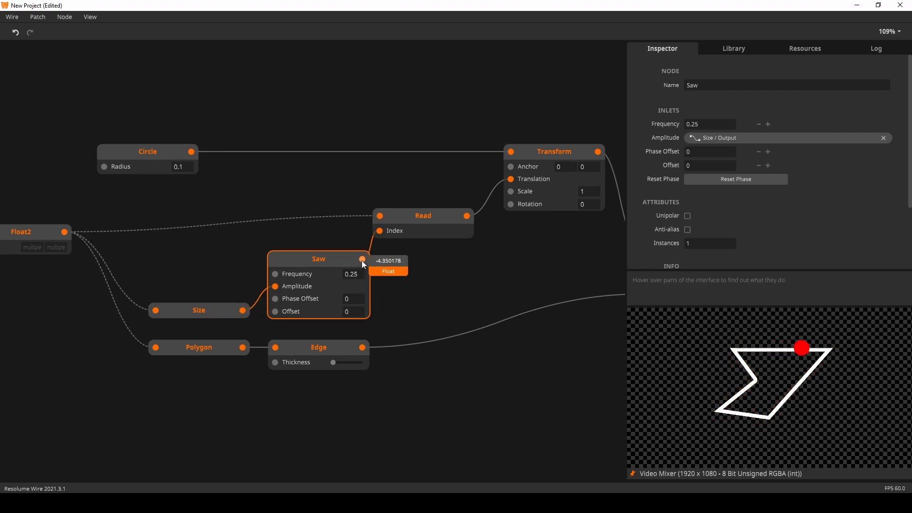
click(422, 216)
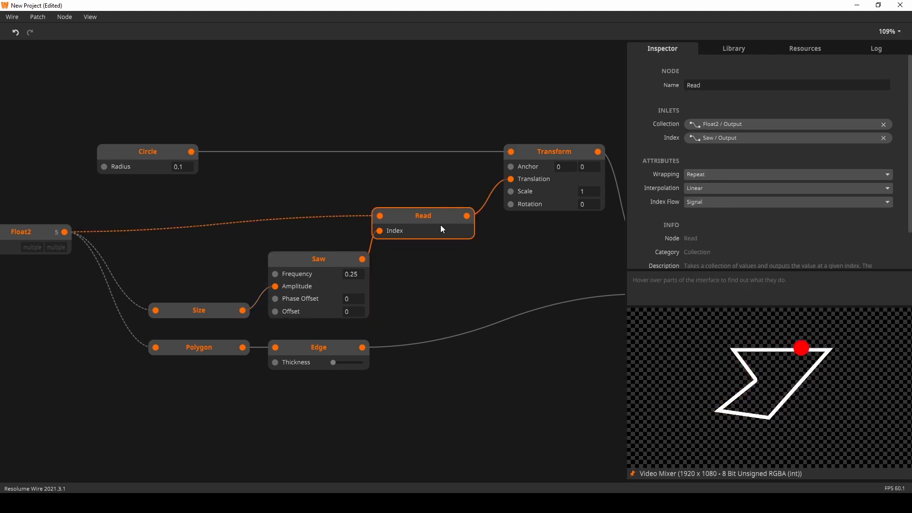
mouse_move(465, 216)
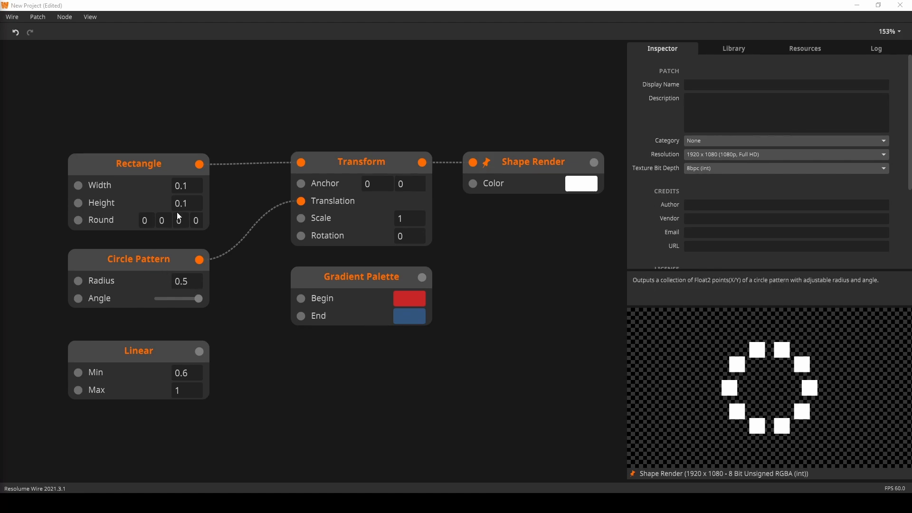
- Check the instance counts on the Circle Pattern and Rectangle nodes
click(138, 258)
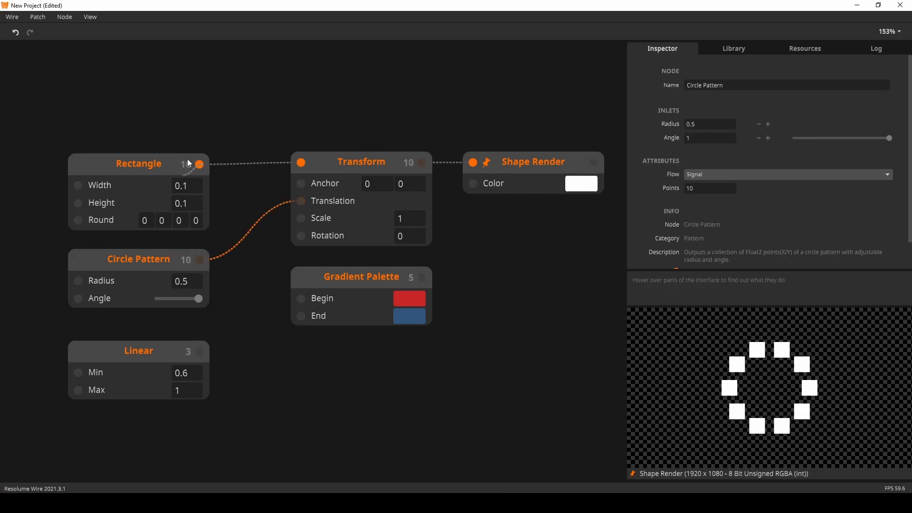
click(138, 164)
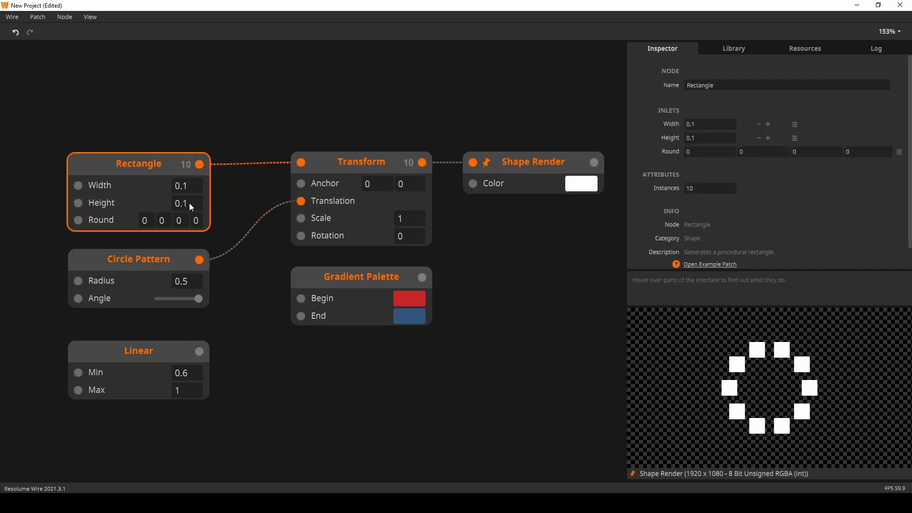
mouse_move(263, 192)
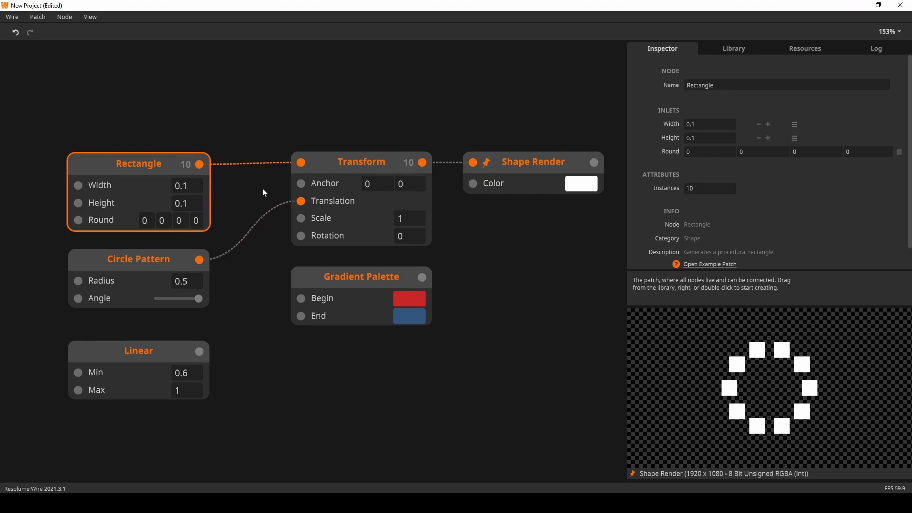
mouse_move(199, 164)
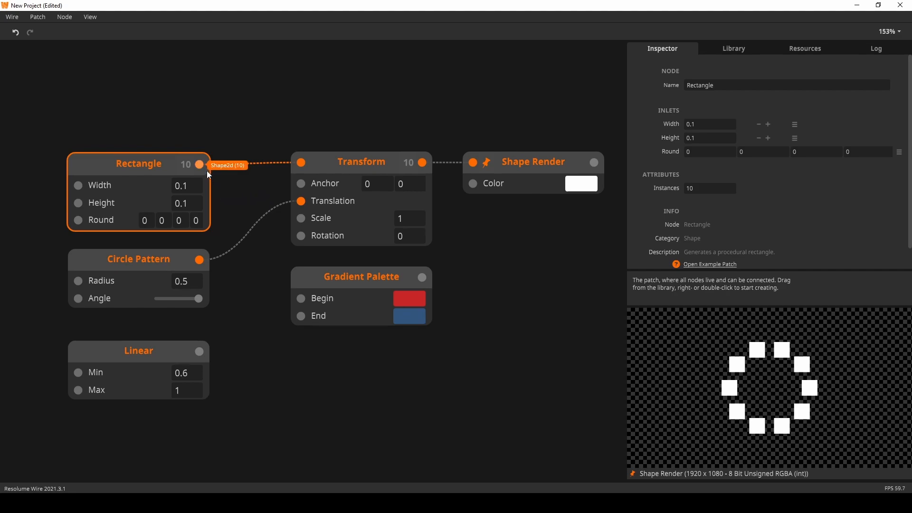
mouse_move(197, 250)
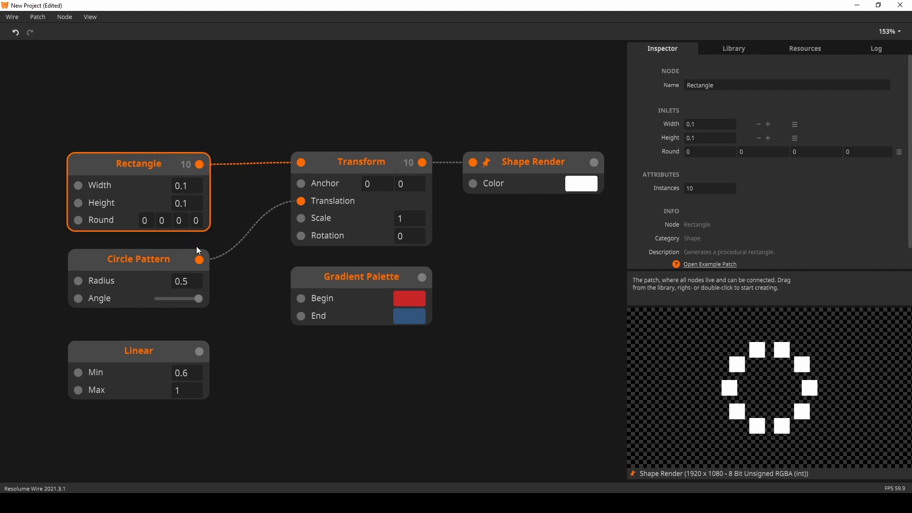
click(138, 258)
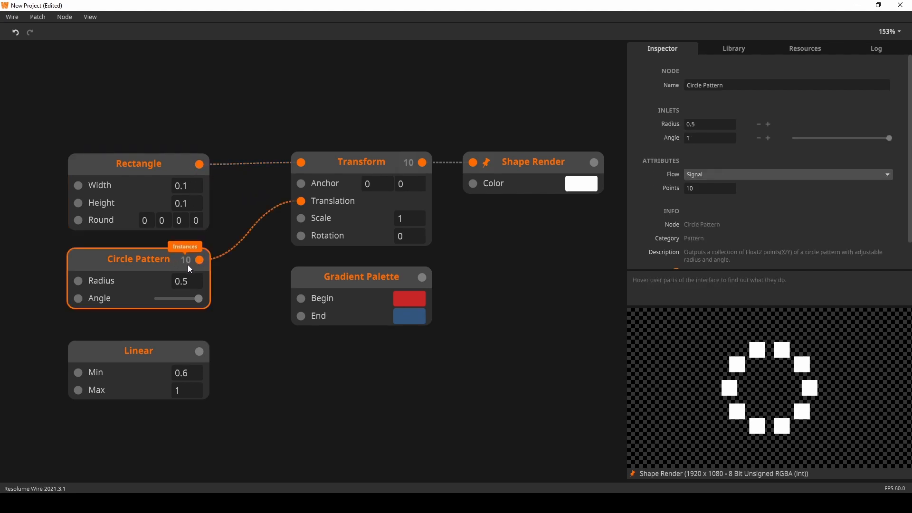
- Feed Linear into Transform Scale and the red-to-blue Gradient Palette into Shape Render Color
click(138, 351)
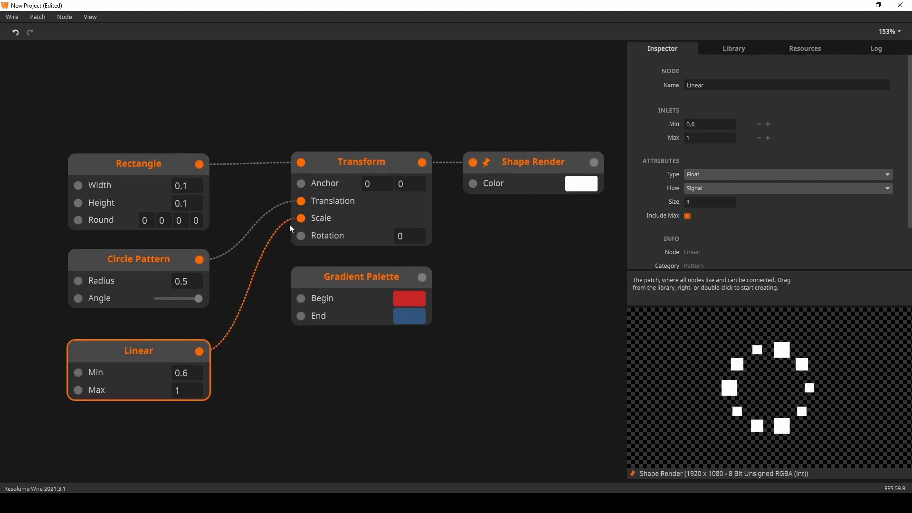
click(301, 218)
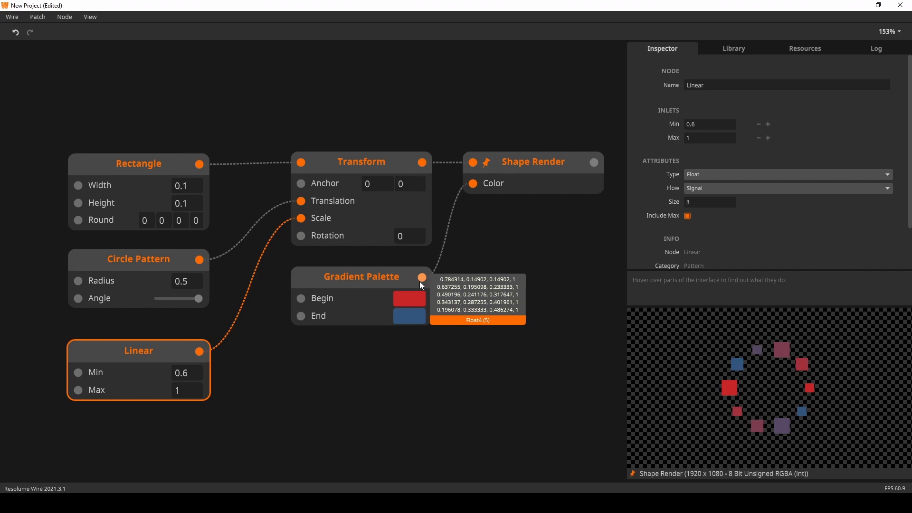
click(532, 161)
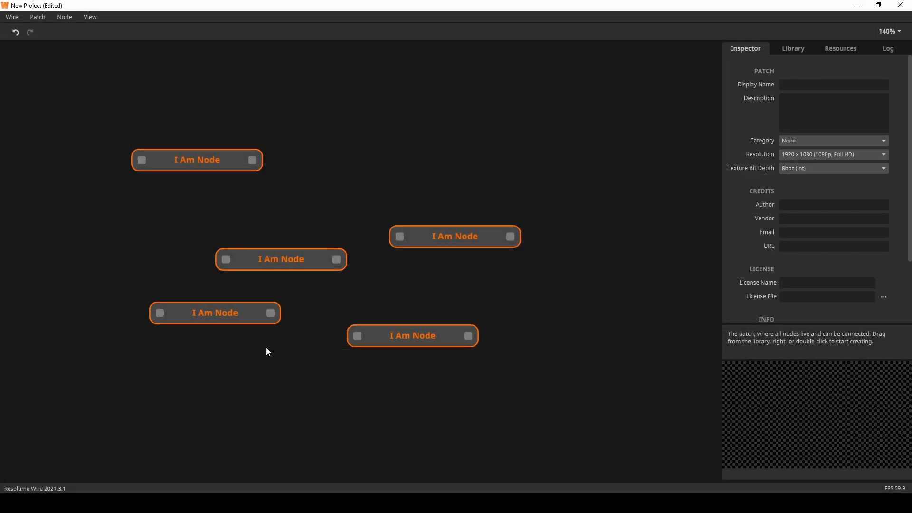
- Align the selected I Am Node nodes right, distribute them evenly, then stack them
right_click(455, 236)
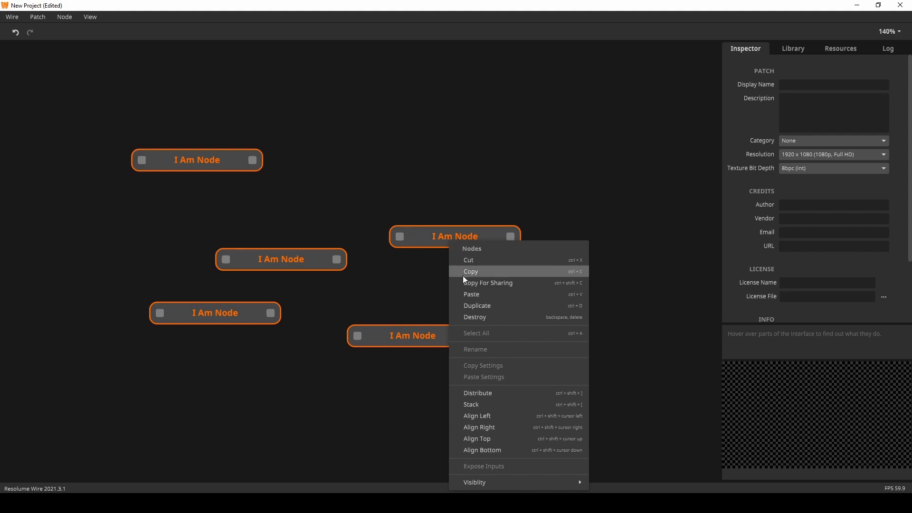
mouse_move(499, 454)
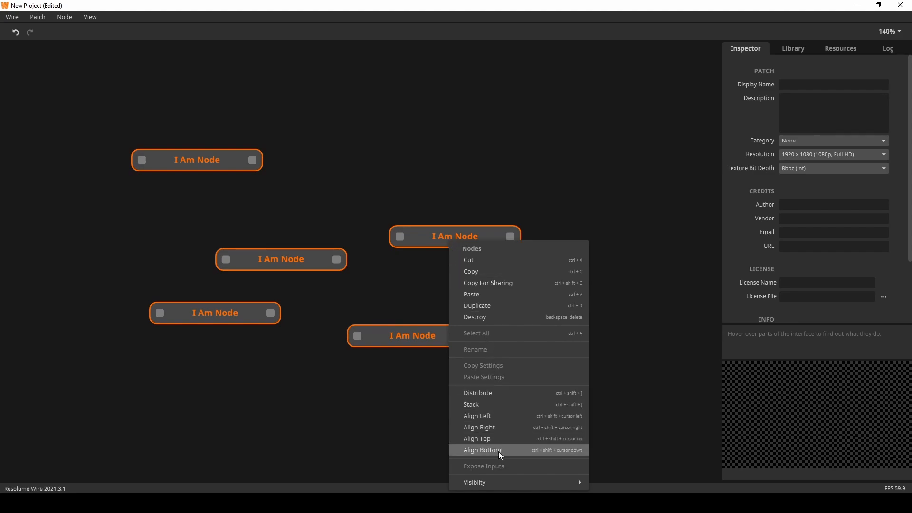
mouse_move(497, 427)
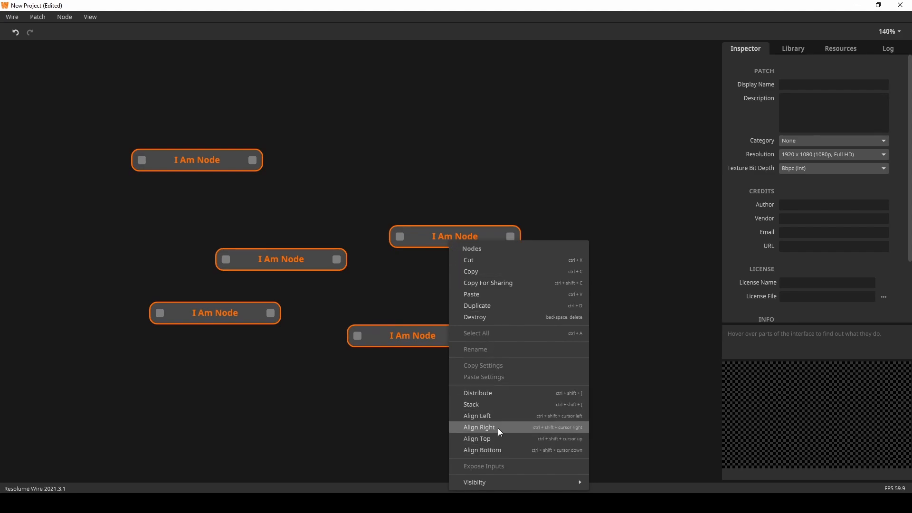
click(478, 426)
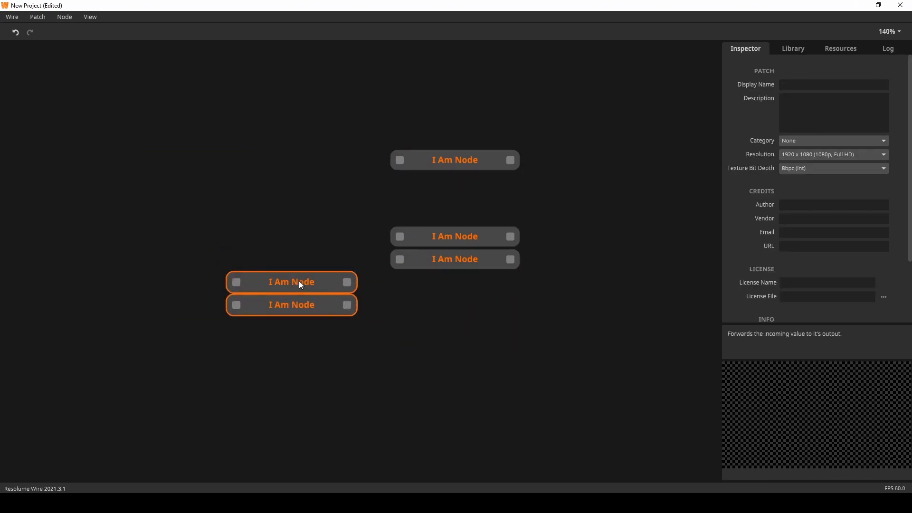
right_click(299, 285)
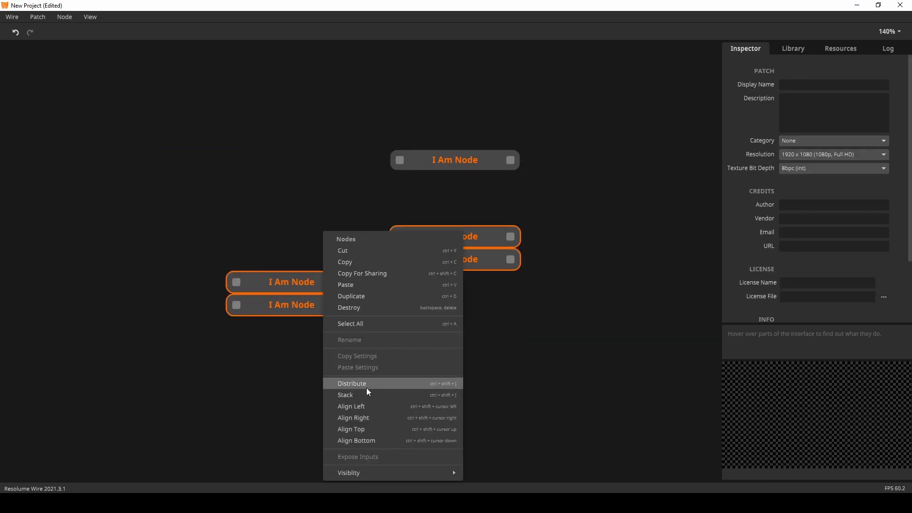
click(352, 383)
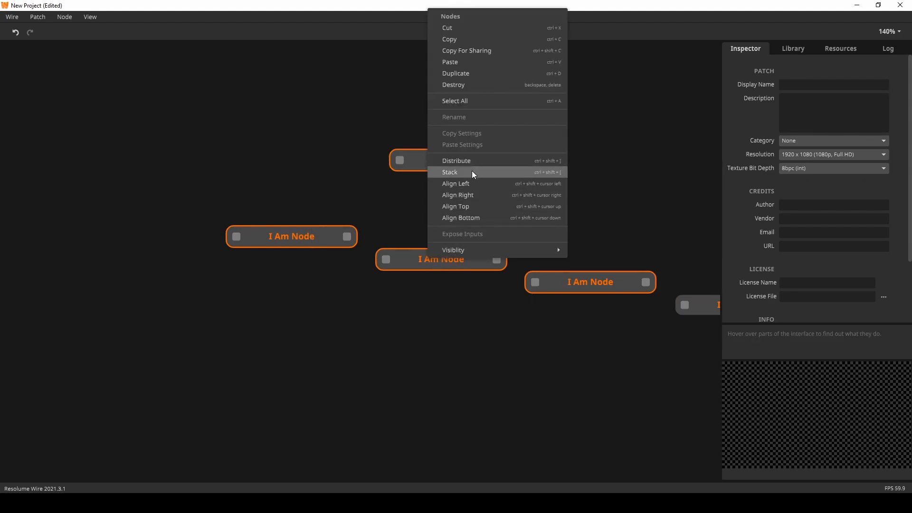
click(450, 172)
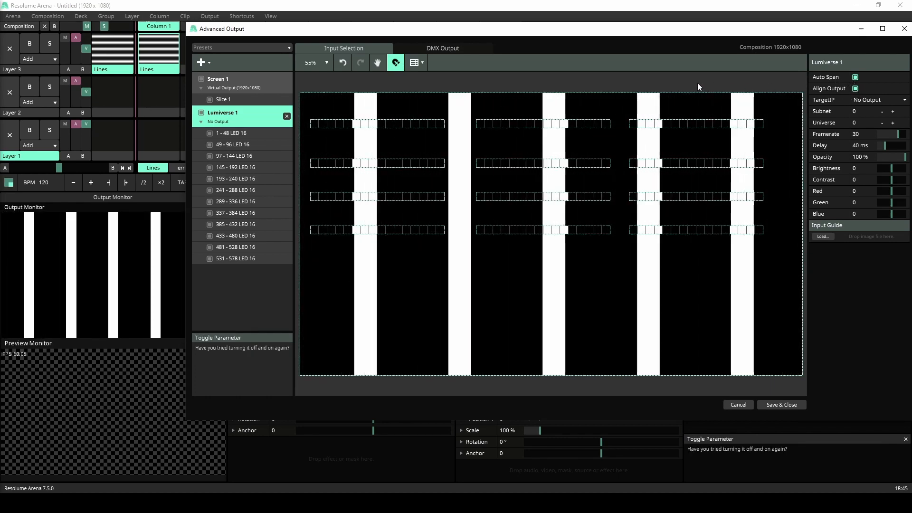
- Show the DMX Output tab with the twelve LED 16 fixtures' start channels in Lumiverse 1
click(442, 48)
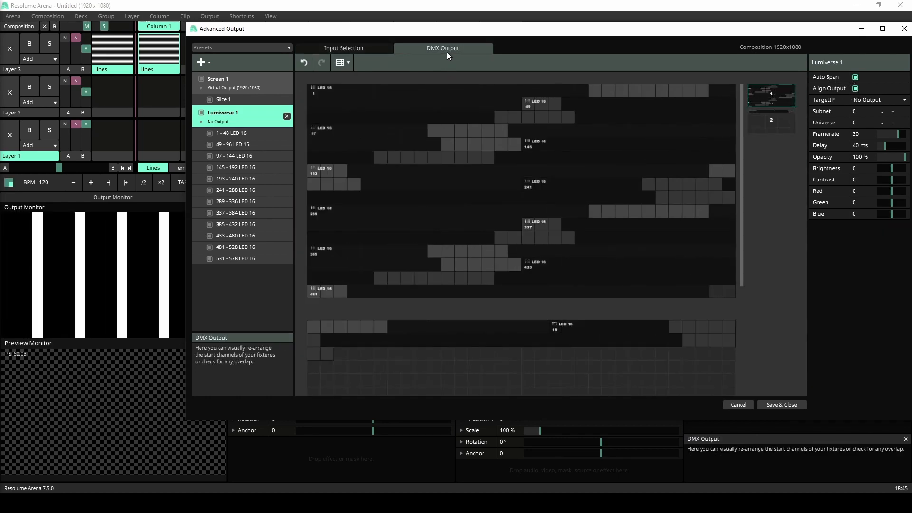